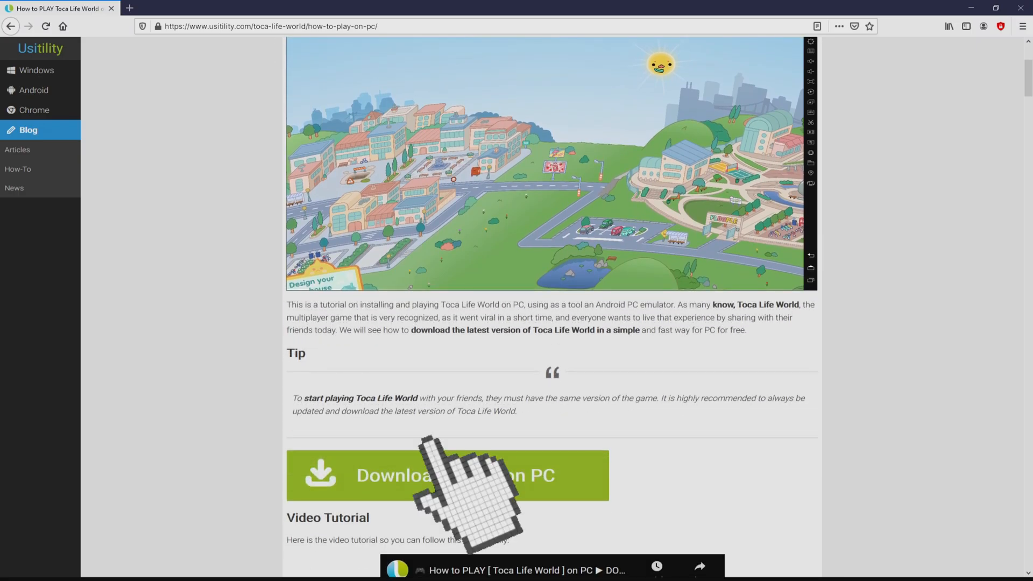
Reach the LDPlayer Toca Life: World download page and look through its installation tutorial and emulator features sections.
click(446, 474)
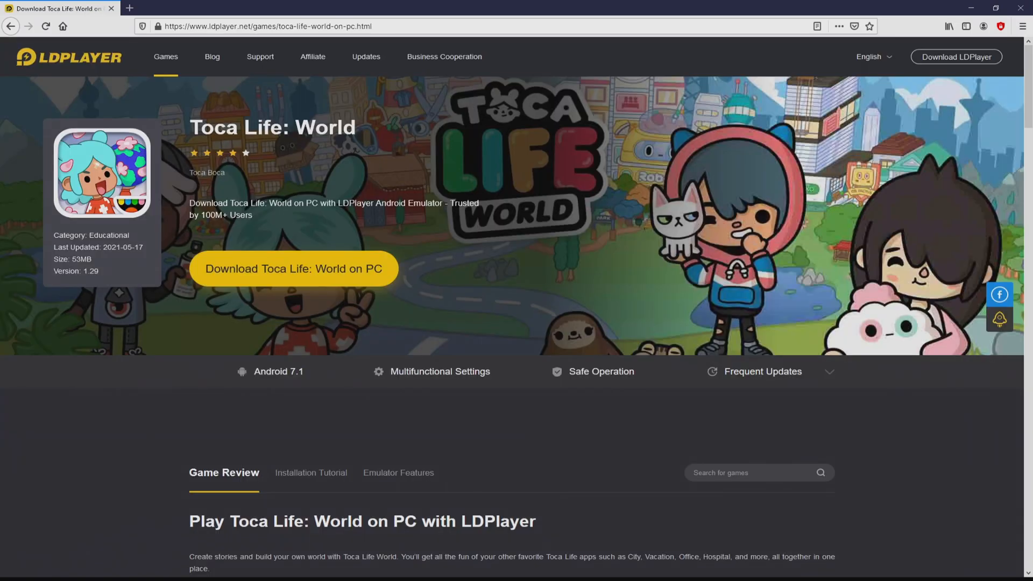
scroll(down, 3)
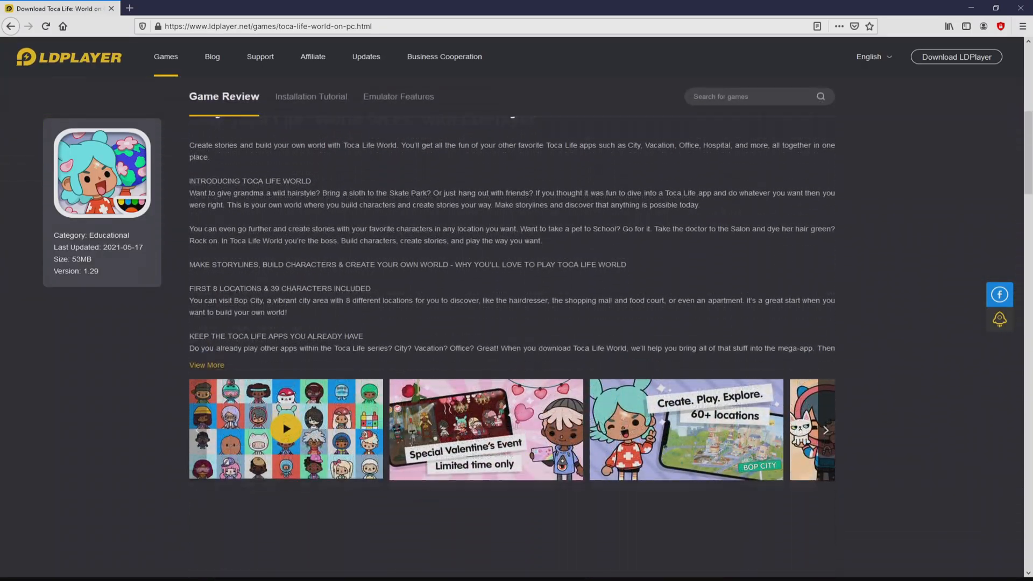
click(311, 96)
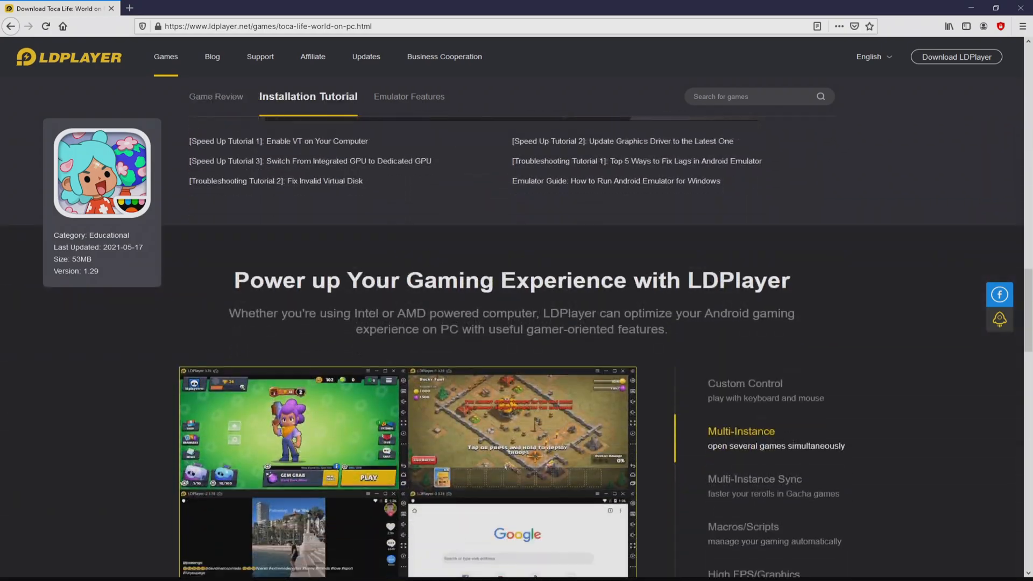
click(408, 96)
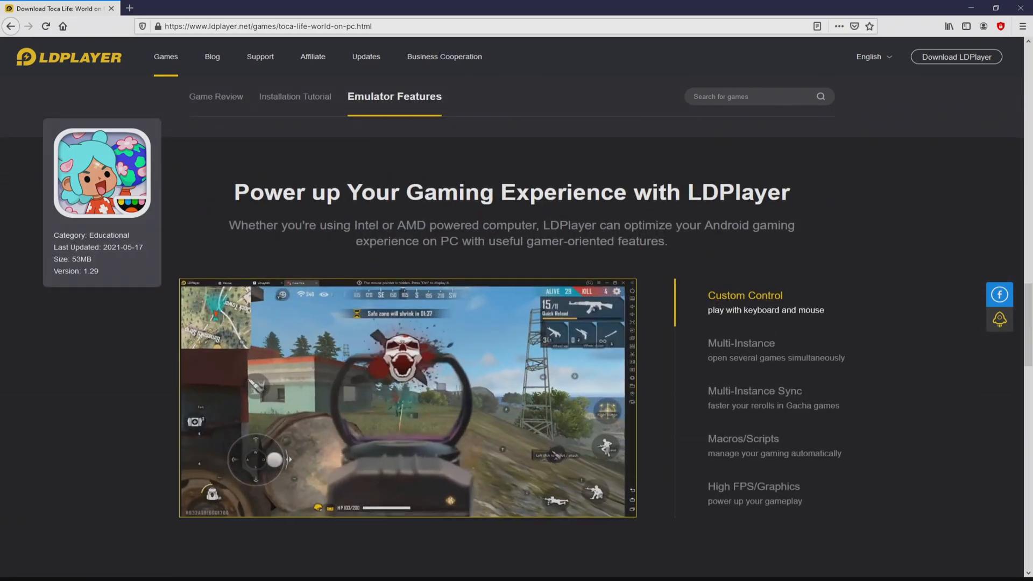
click(740, 342)
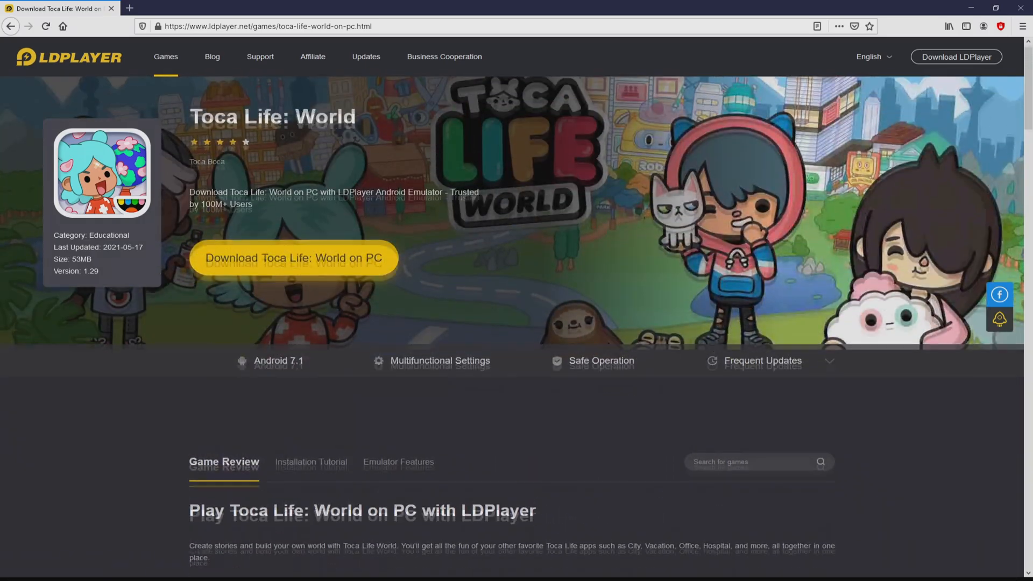
scroll(down, 3)
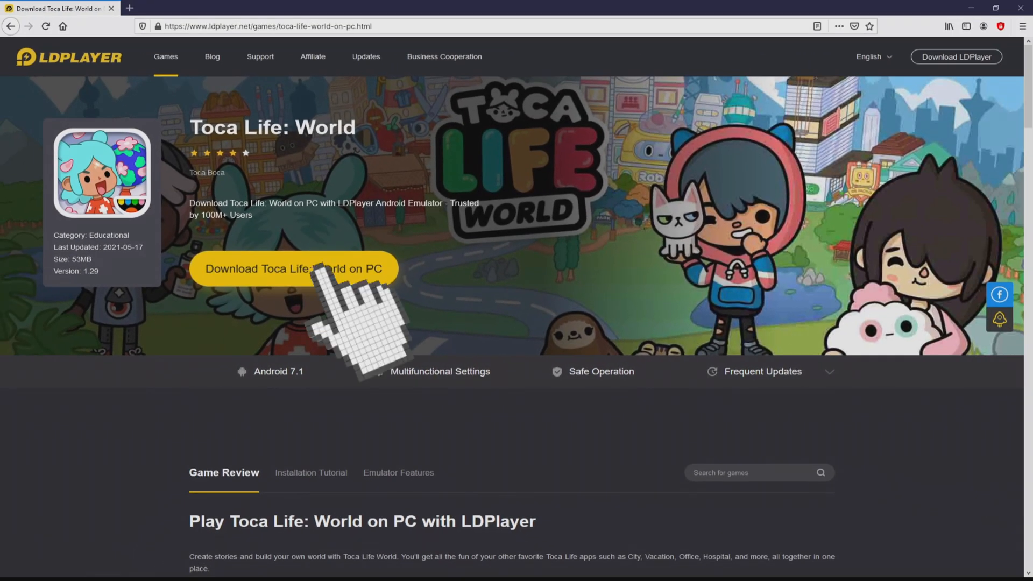
Download LDPlayer bundled with Toca Life: World and launch its installer with the licence accepted.
click(293, 268)
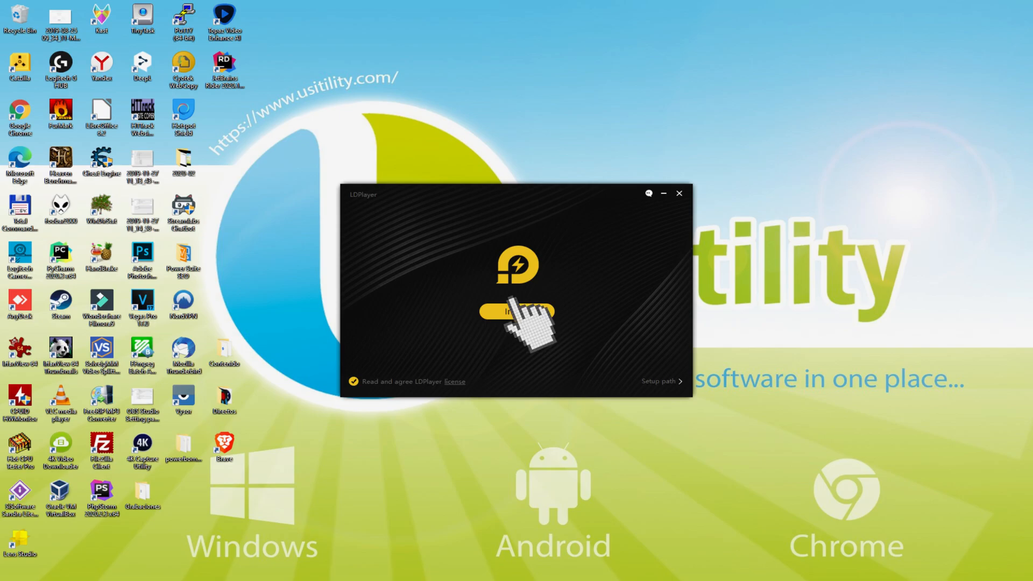
Install LDPlayer 4.0.53 and let it launch to its Android home screen.
click(517, 311)
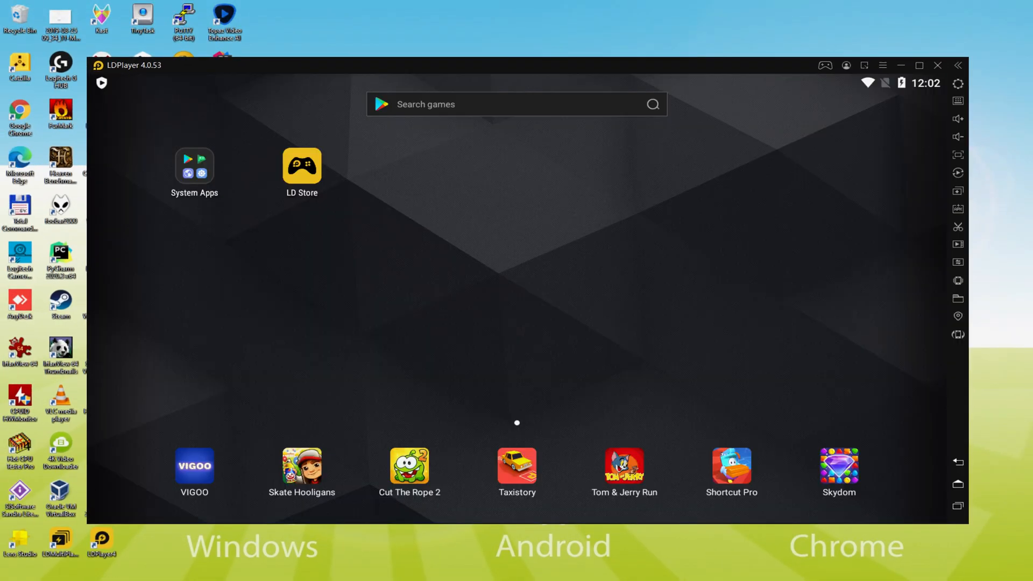
Show the System Apps folder with Play Store, Play Games, Browser and Settings.
click(301, 165)
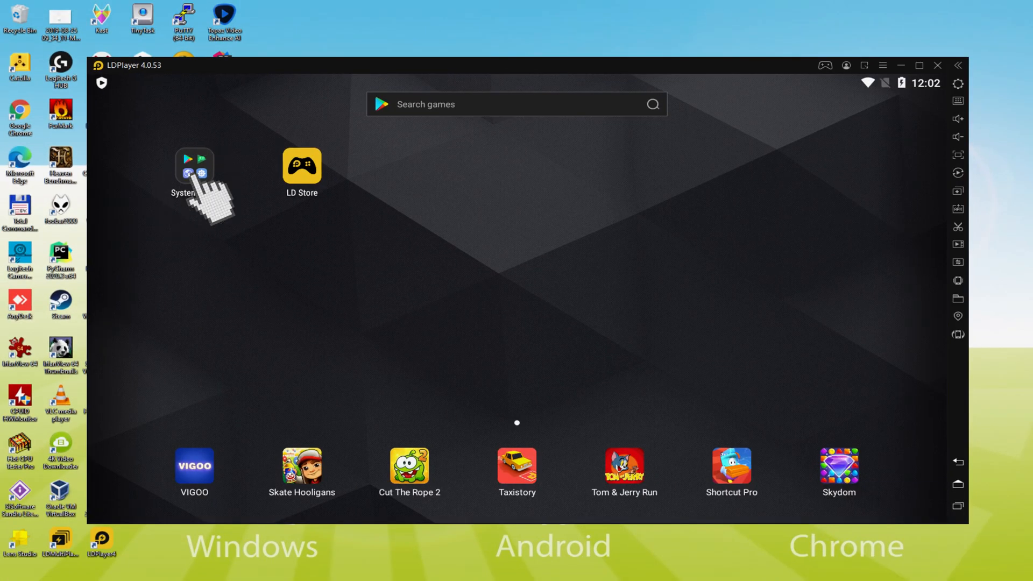
click(194, 170)
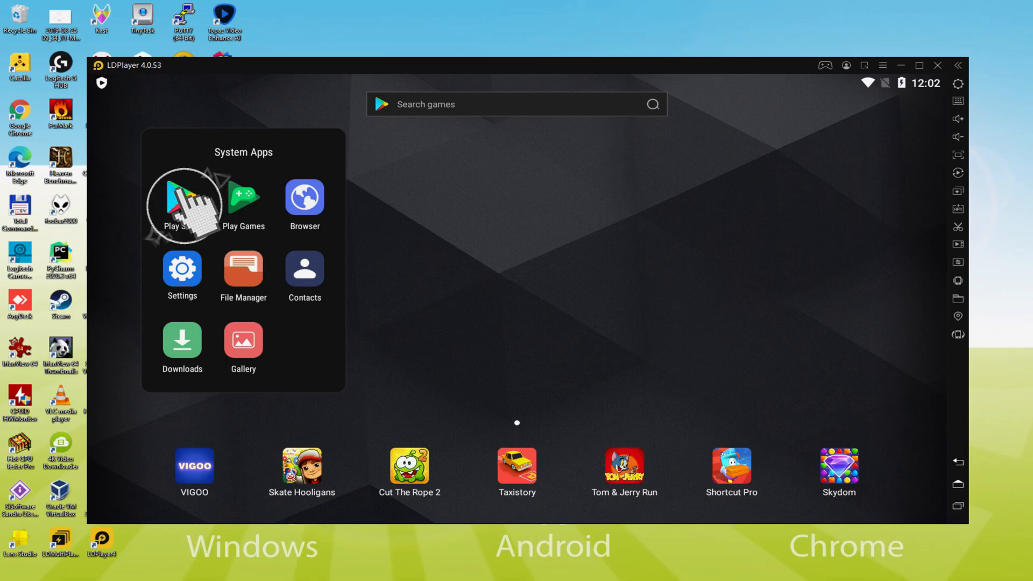
Start Google Play sign-in from the Play Store and enter the account email address.
click(182, 196)
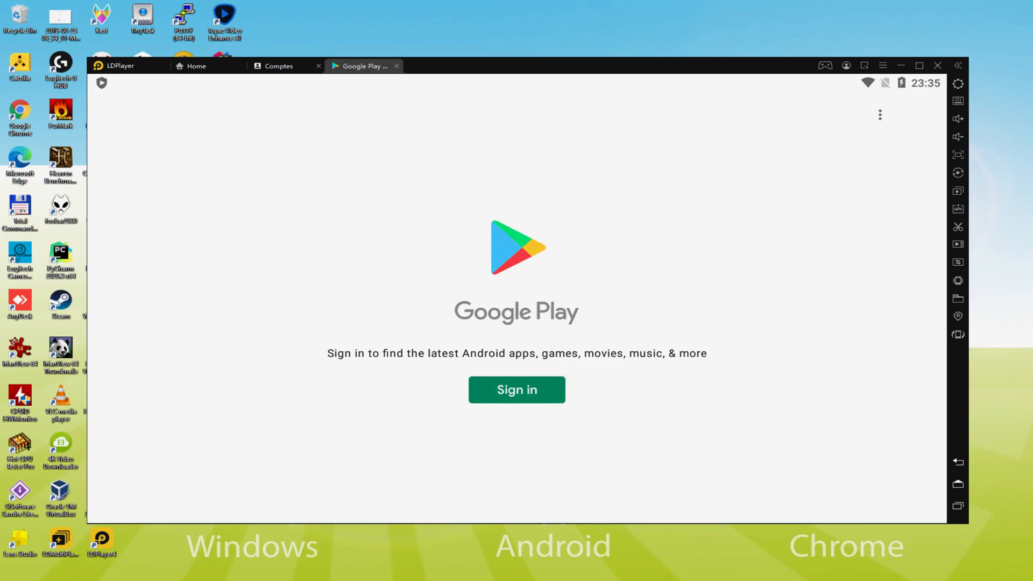
click(516, 389)
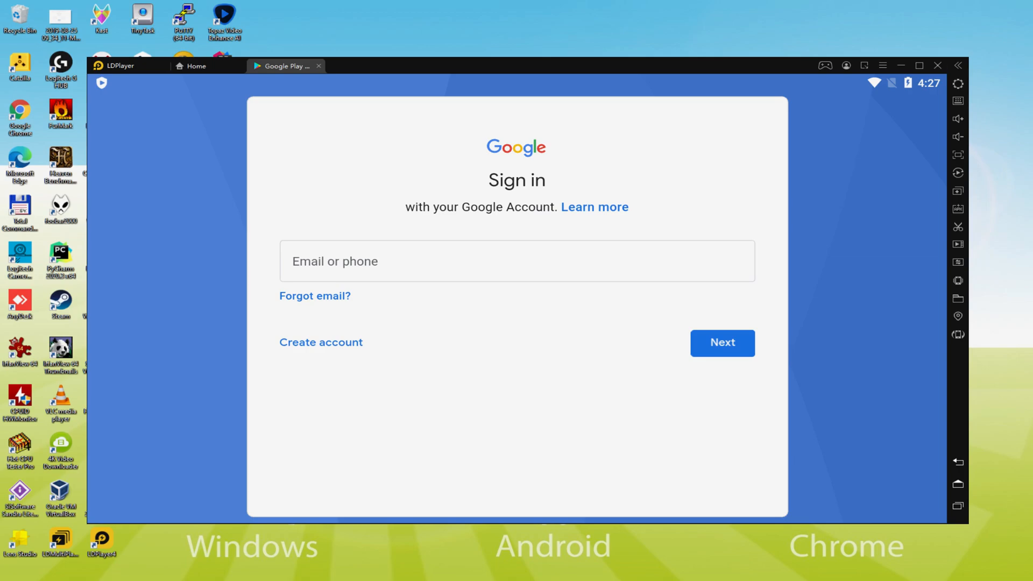
click(722, 342)
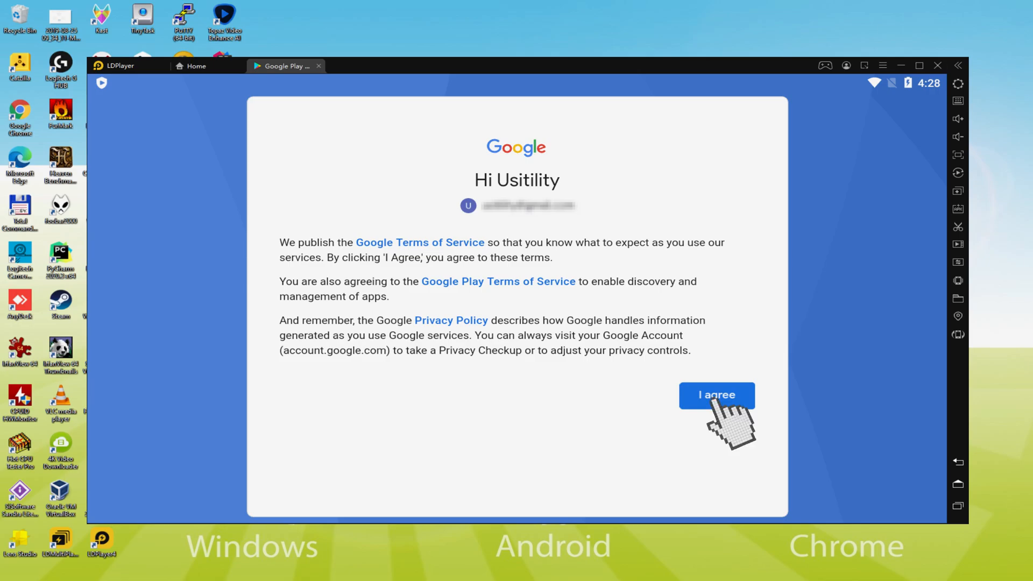
Accept the Google terms, toggle Drive backup and accept Google services to finish sign-in.
click(716, 395)
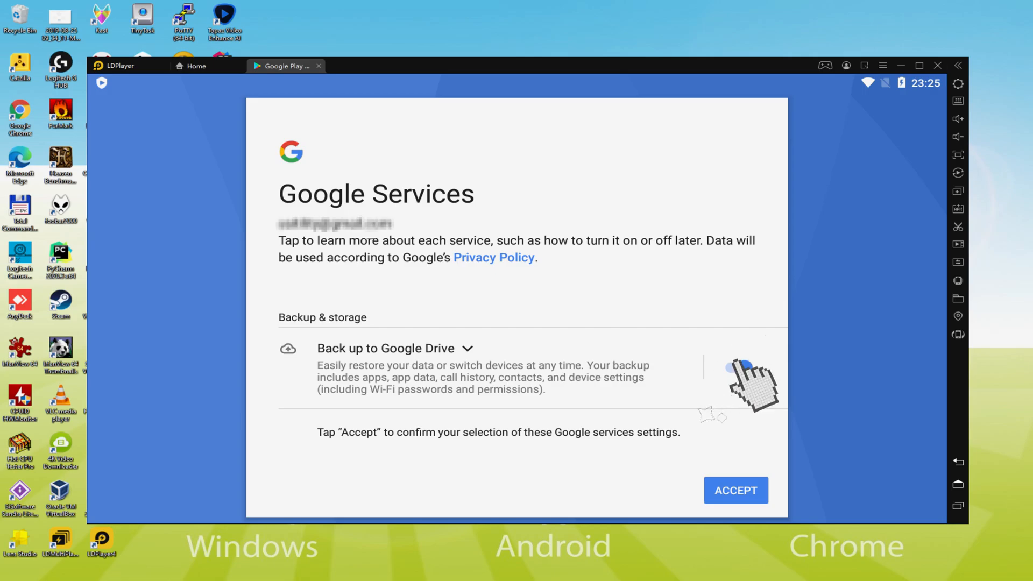
click(732, 368)
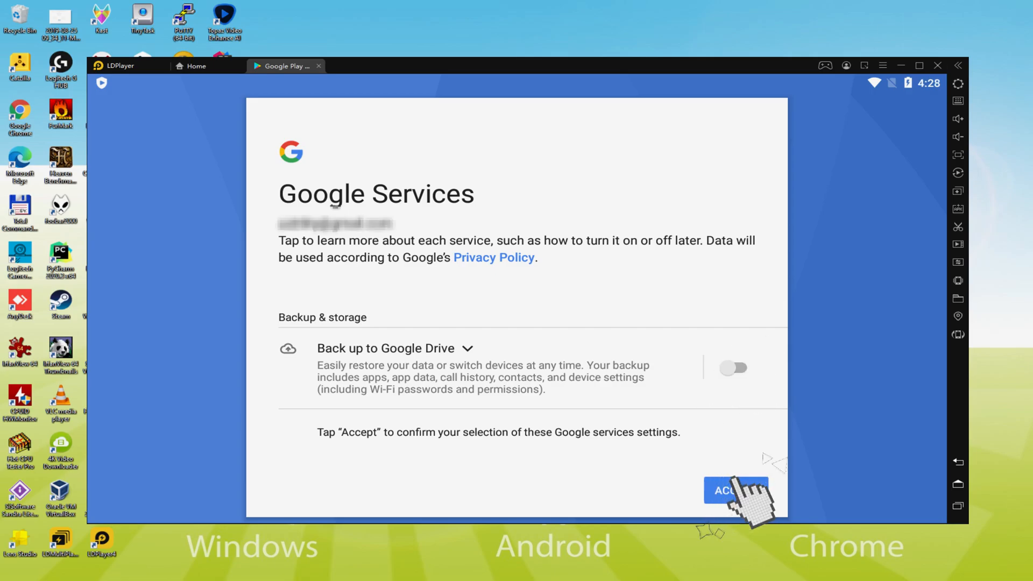
click(735, 490)
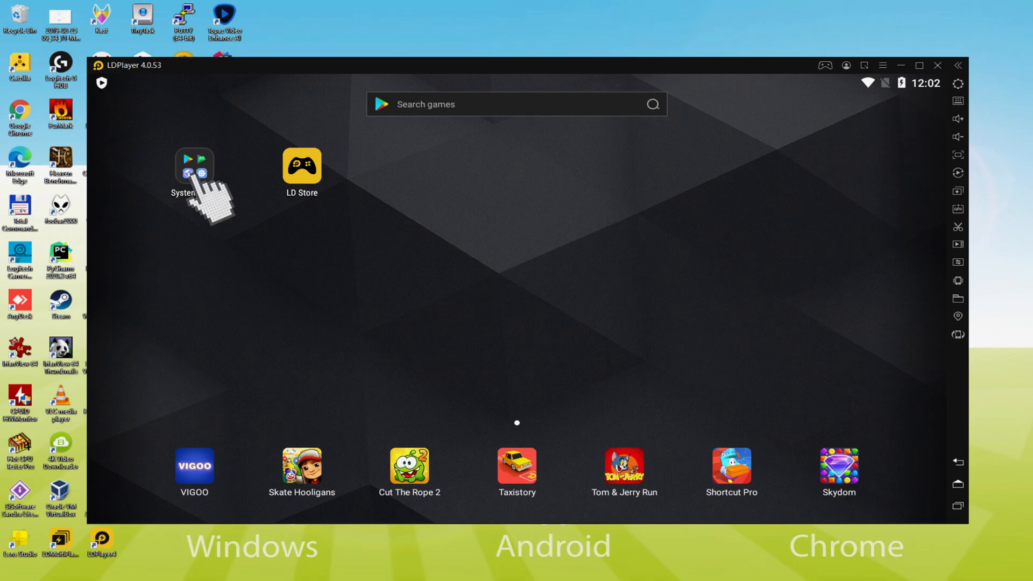
Search Play Store for 'toca life world build stories' and select the Toca Life World result.
click(194, 163)
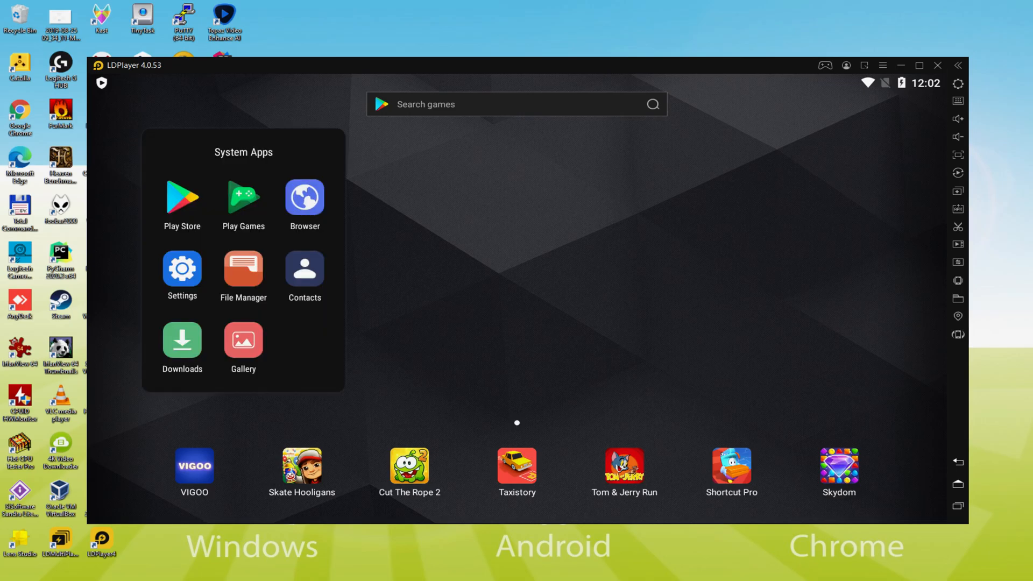
click(182, 197)
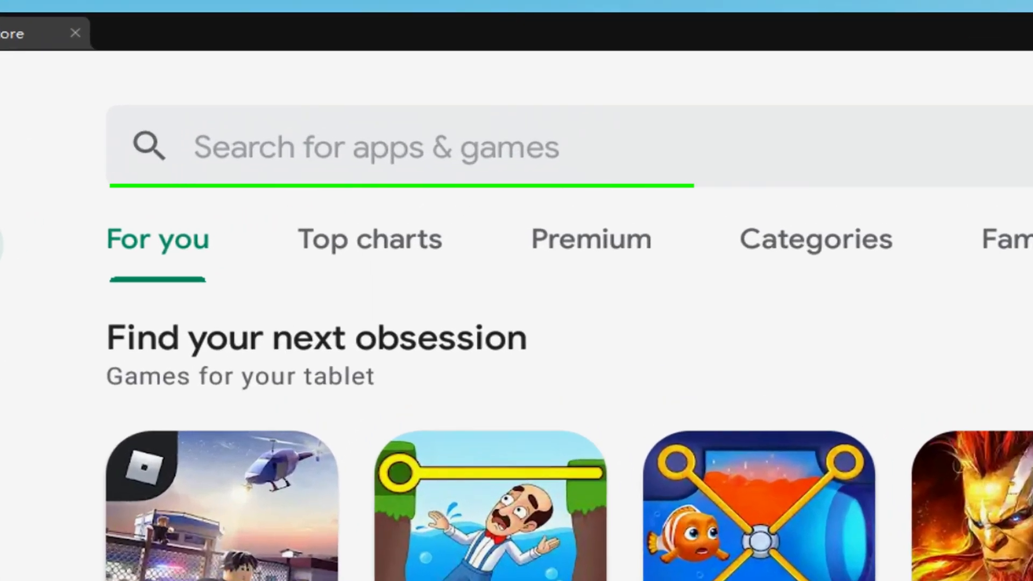
text(toca life world build stories)
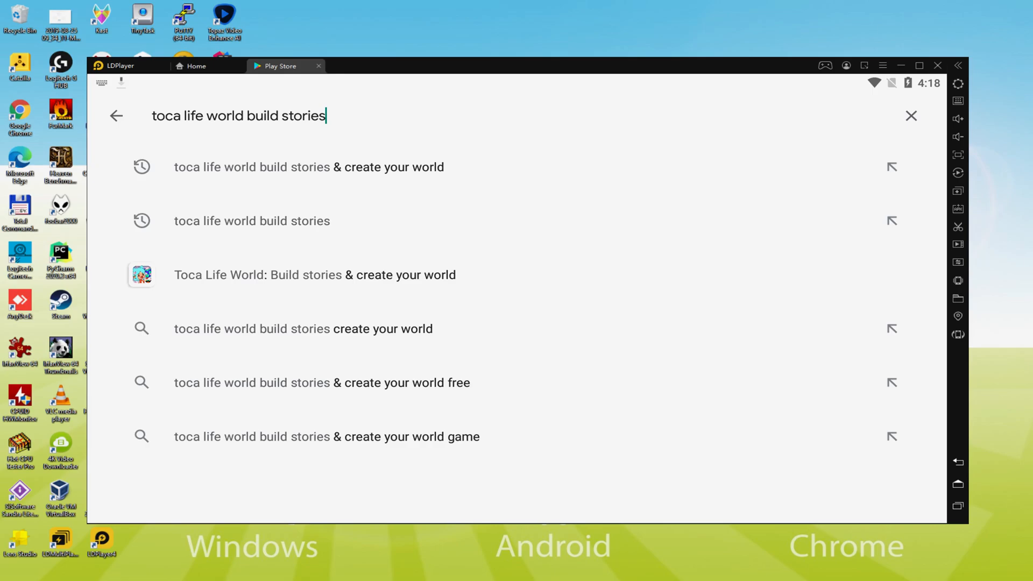
mouse_move(223, 180)
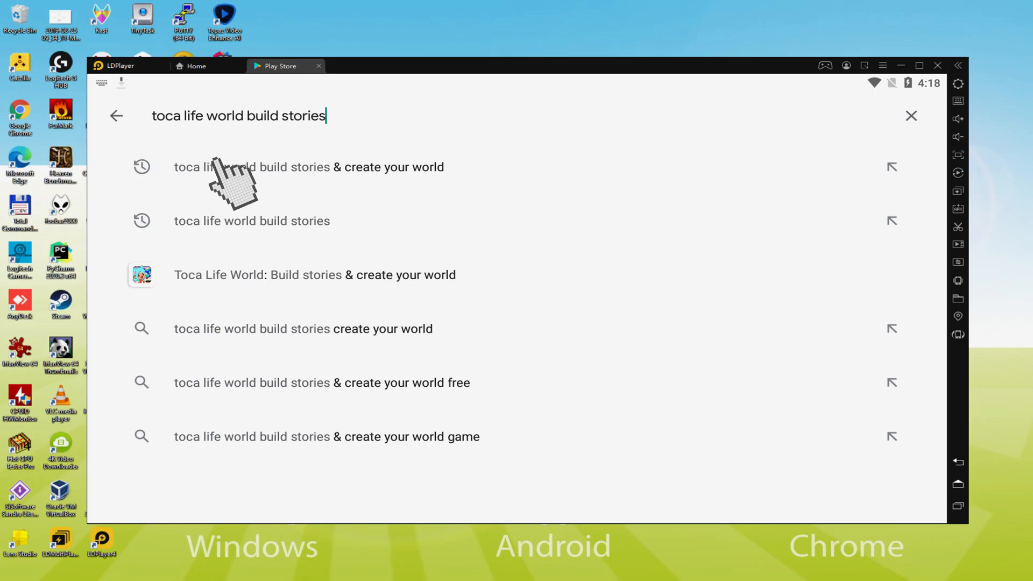
click(314, 275)
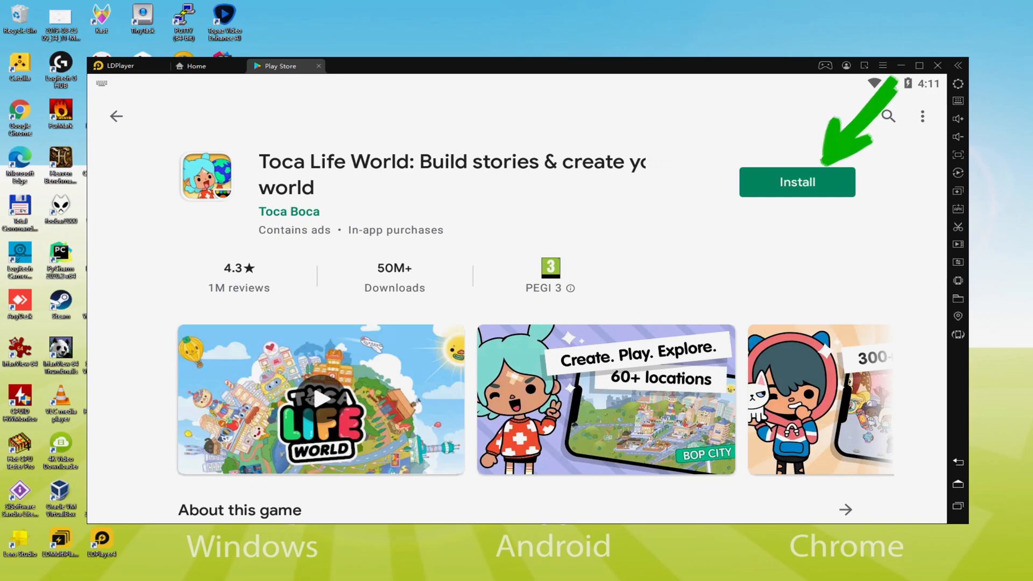
Install Toca Life World from the store page and run it to its city skyline scene.
click(796, 183)
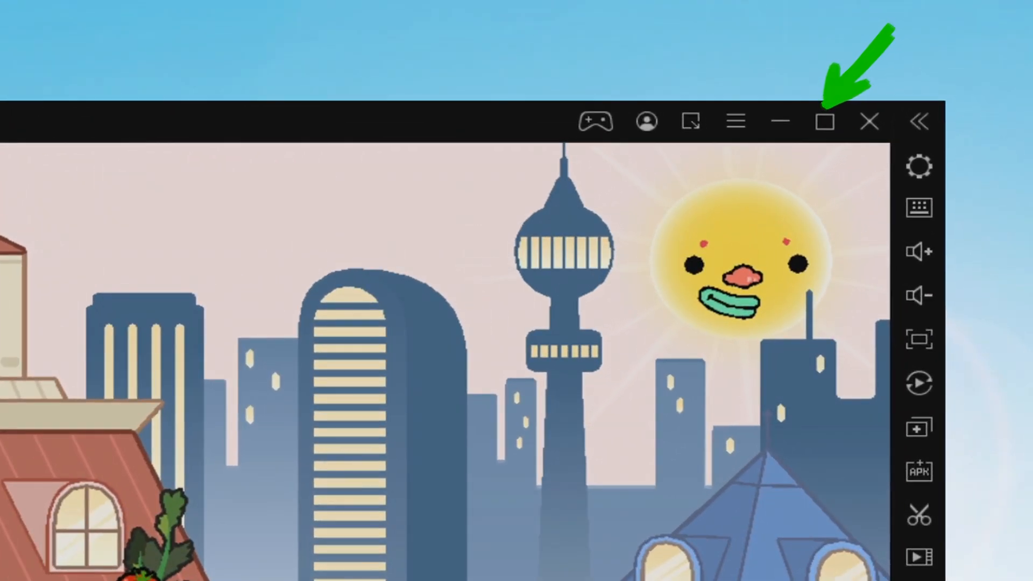
Maximize the emulator window and pan across the game's apartment scene.
click(825, 122)
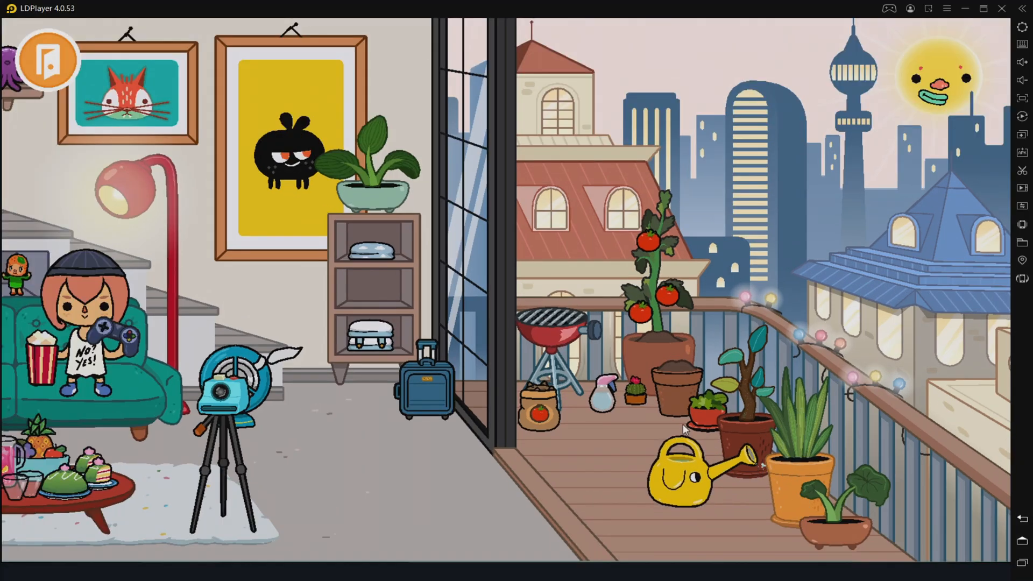
drag(685, 468, 559, 310)
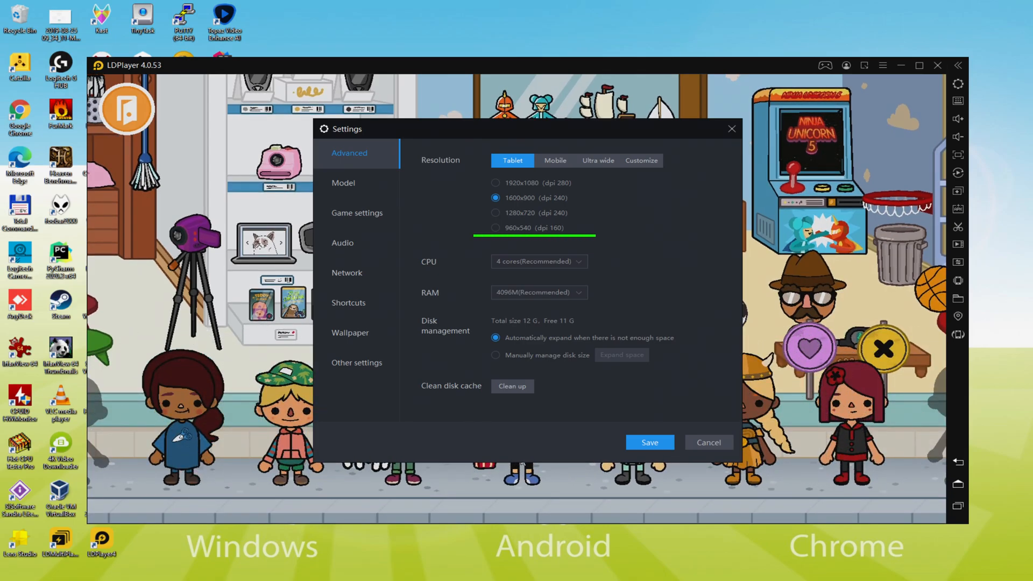
Choose the 960x540 (dpi 160) resolution and save the emulator settings.
click(495, 227)
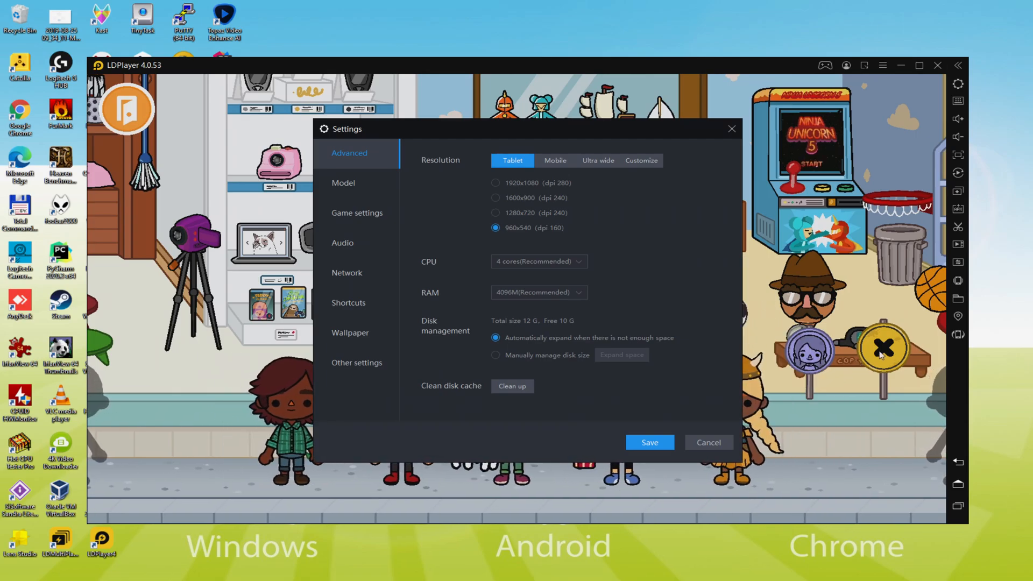
click(709, 442)
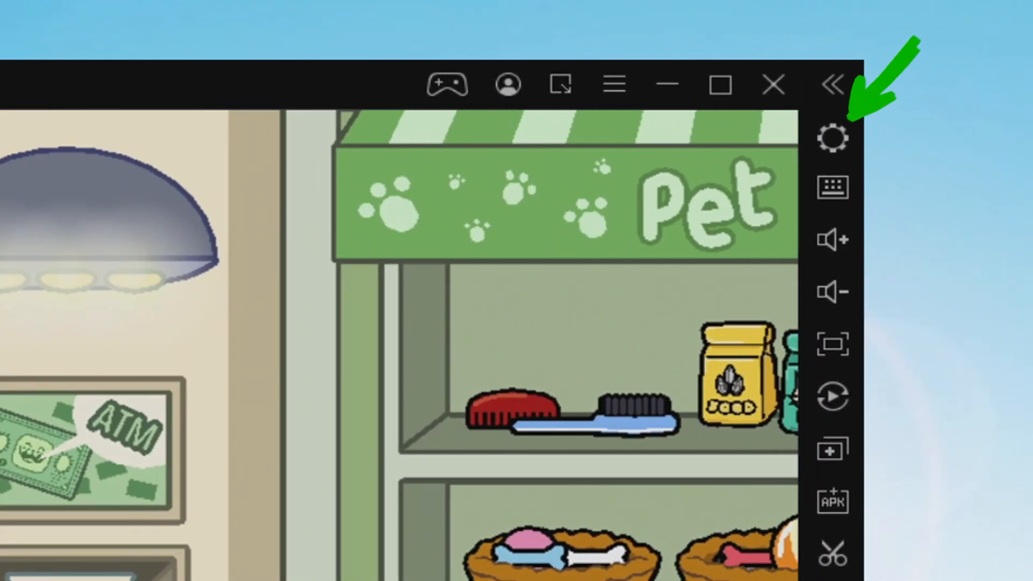
Reopen emulator settings on the Model page showing the samsung SM-G973N profile.
click(834, 136)
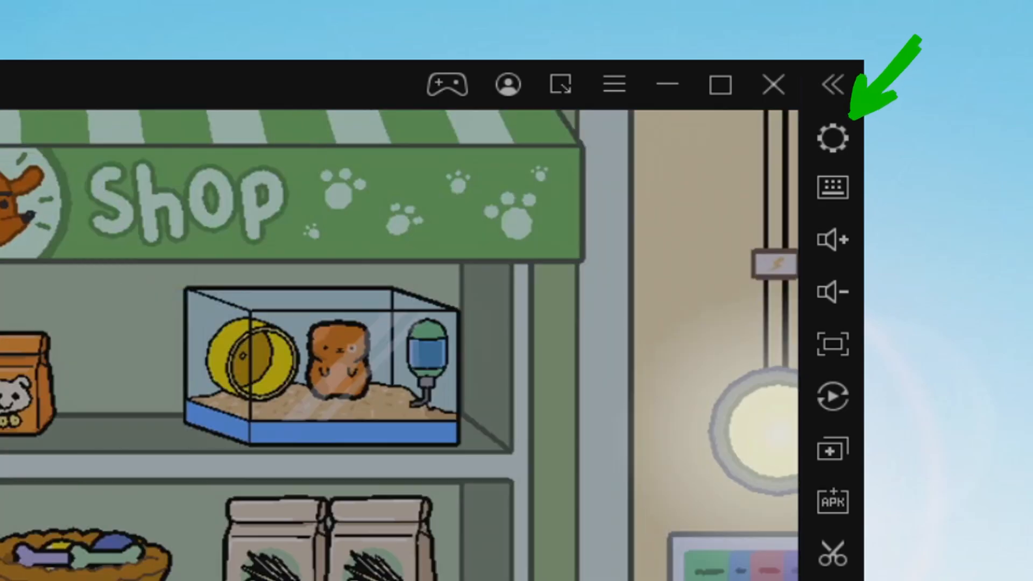
click(833, 137)
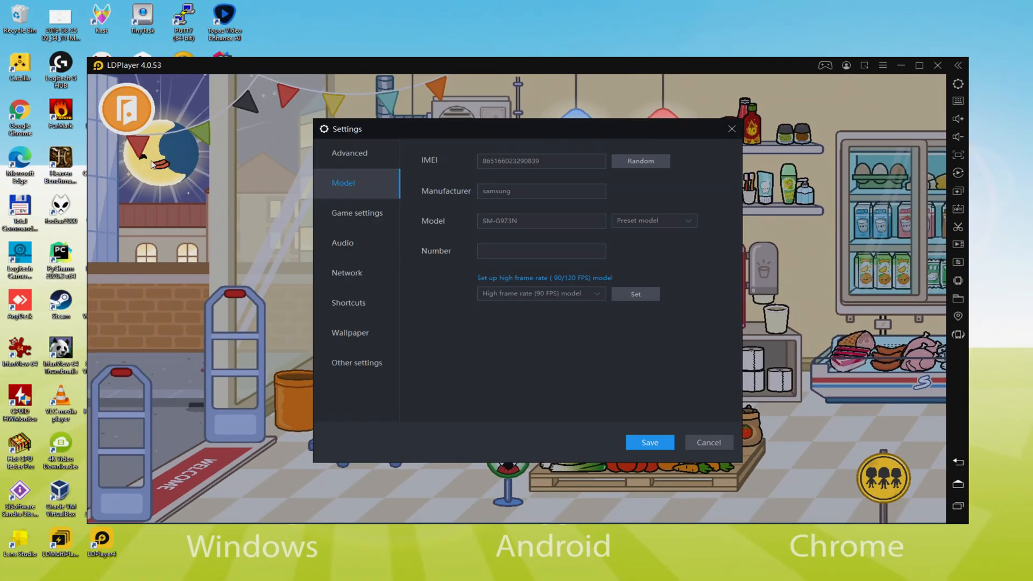